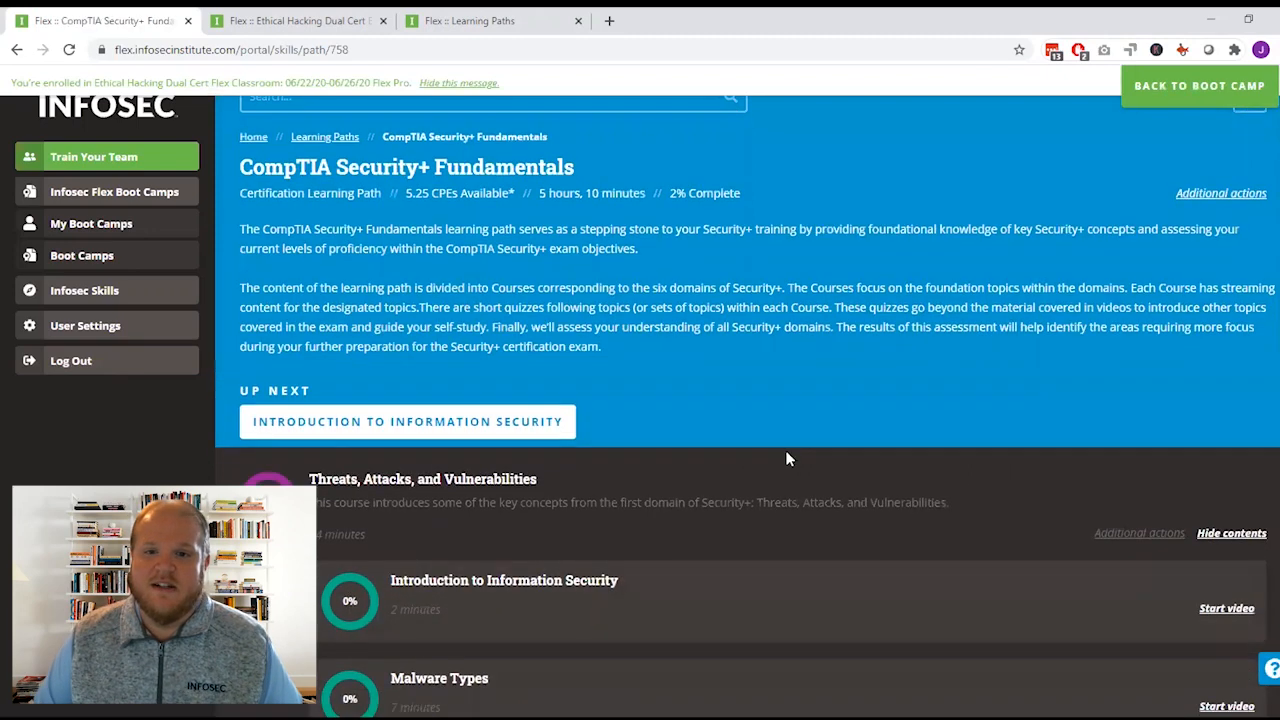
Step: Expand the Threats, Attacks, and Vulnerabilities course and resume the Malware Types Quiz
scroll(down, 3)
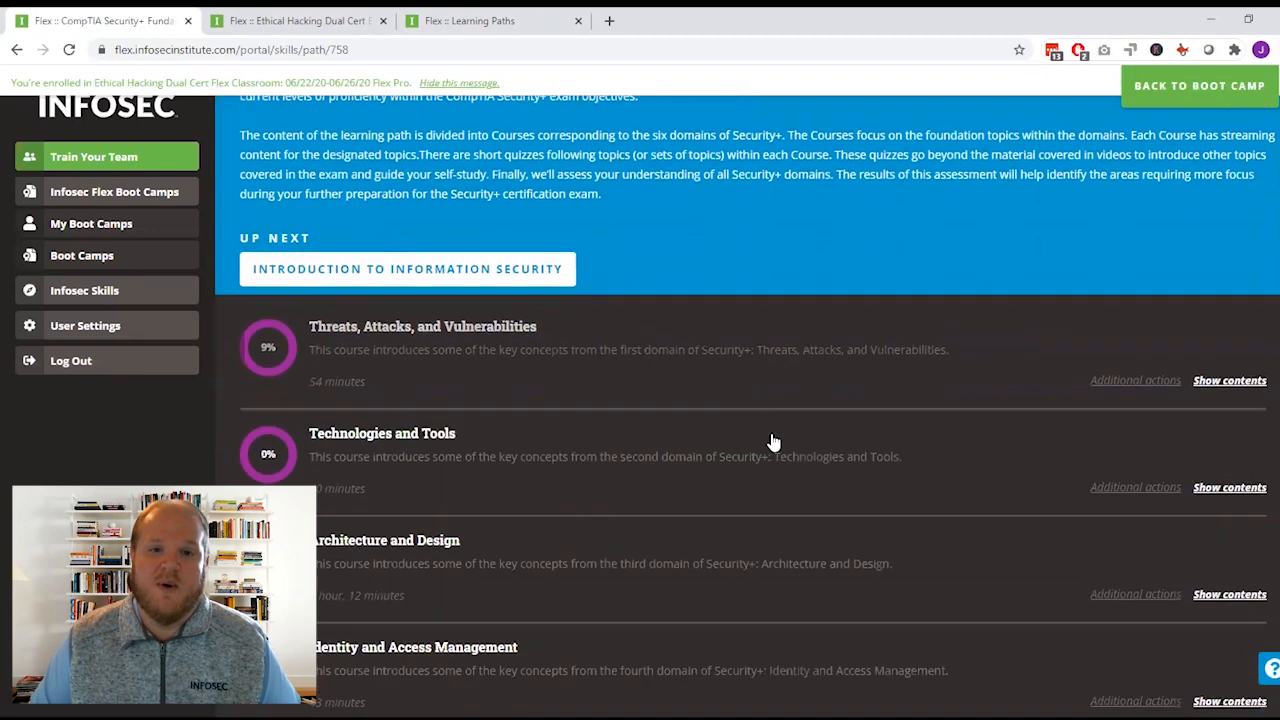
scroll(down, 3)
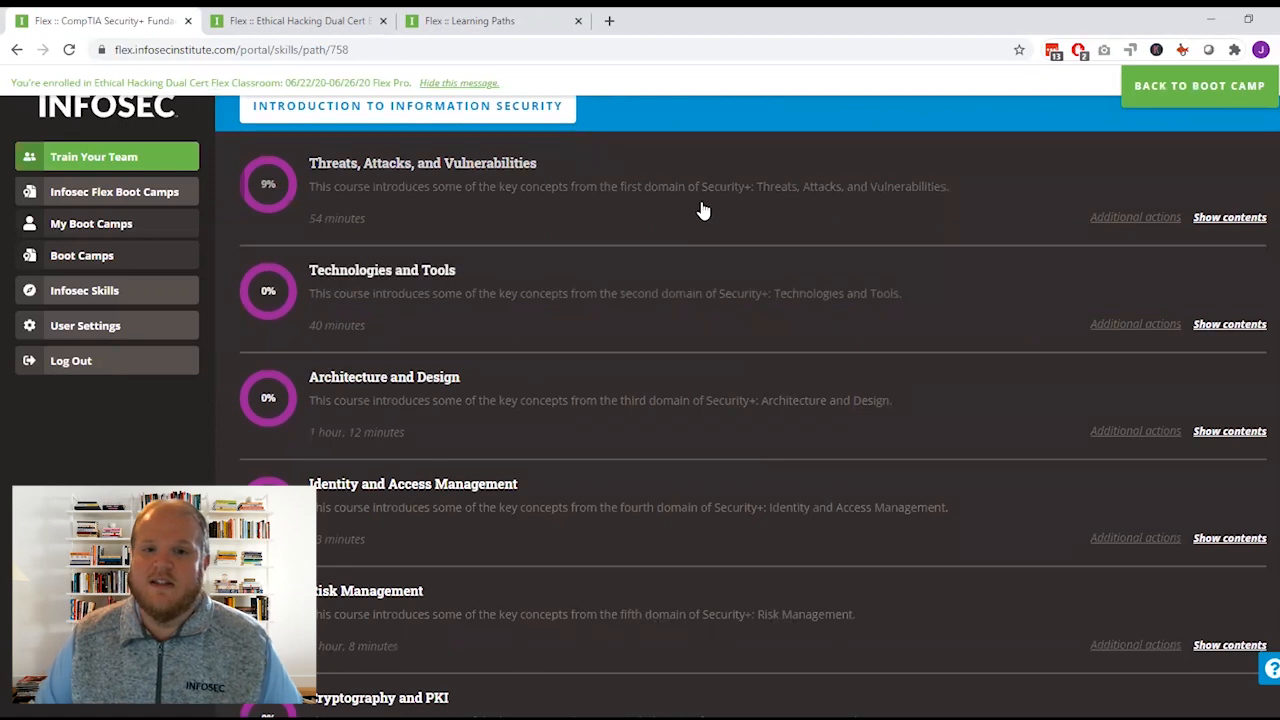
click(1229, 217)
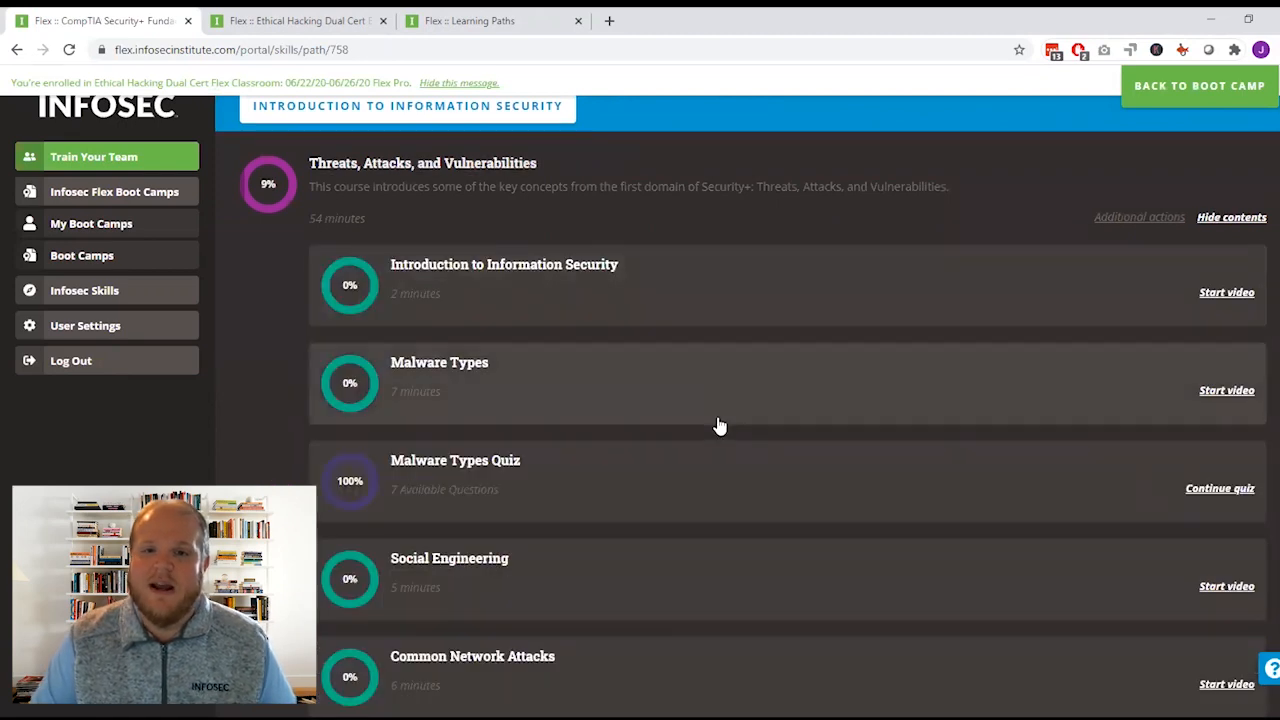
scroll(down, 3)
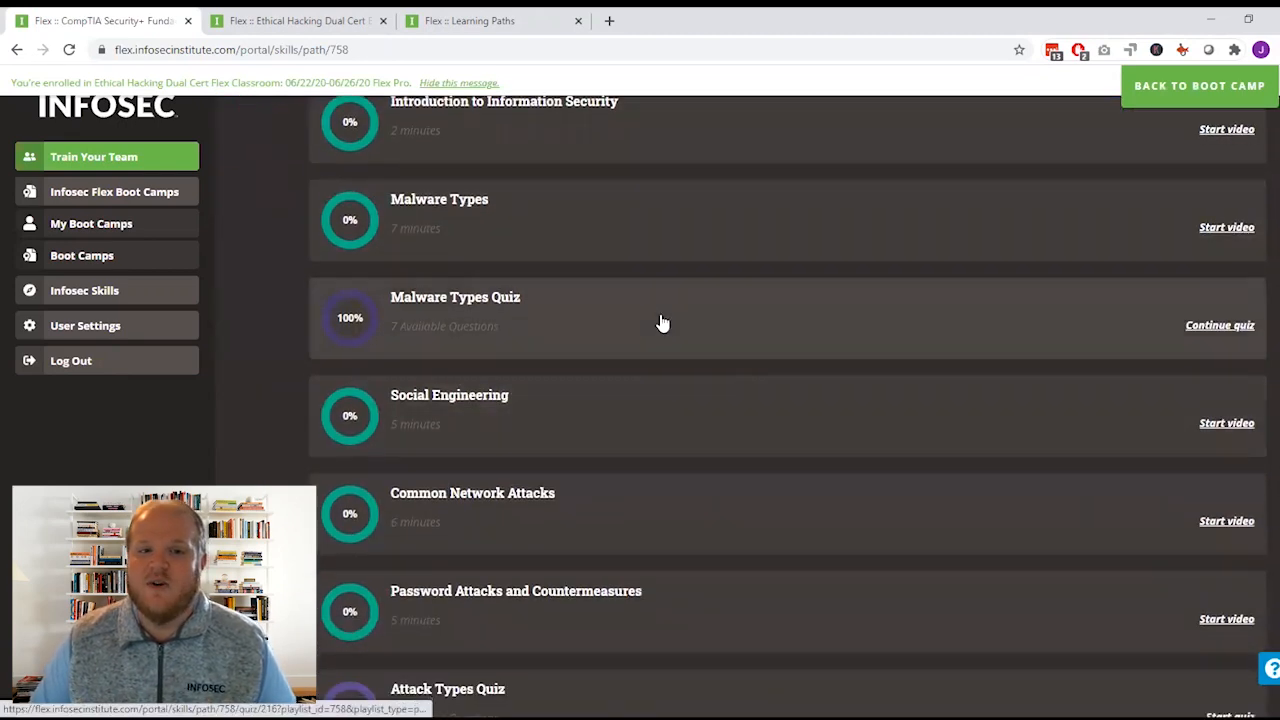
click(1219, 325)
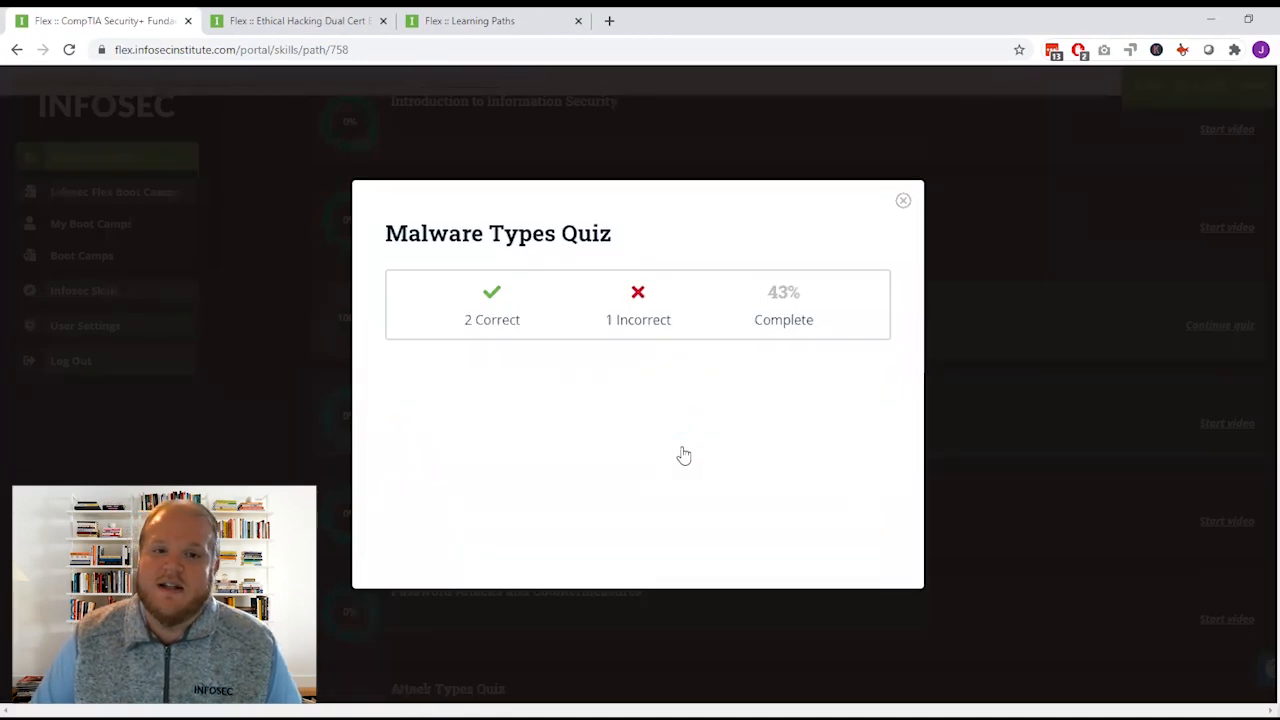
Step: Answer the quiz question with Worm and move to the Ethical Hacking Dual Cert Boot Camp page
click(637, 432)
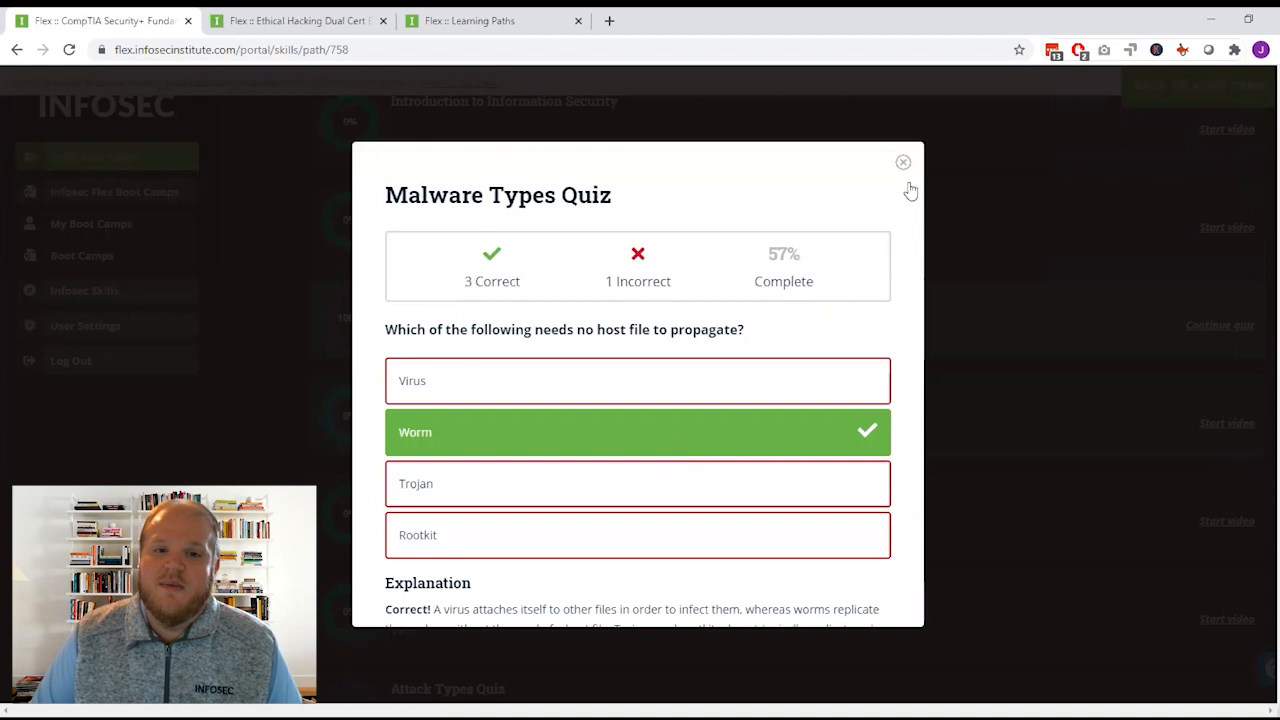
click(297, 20)
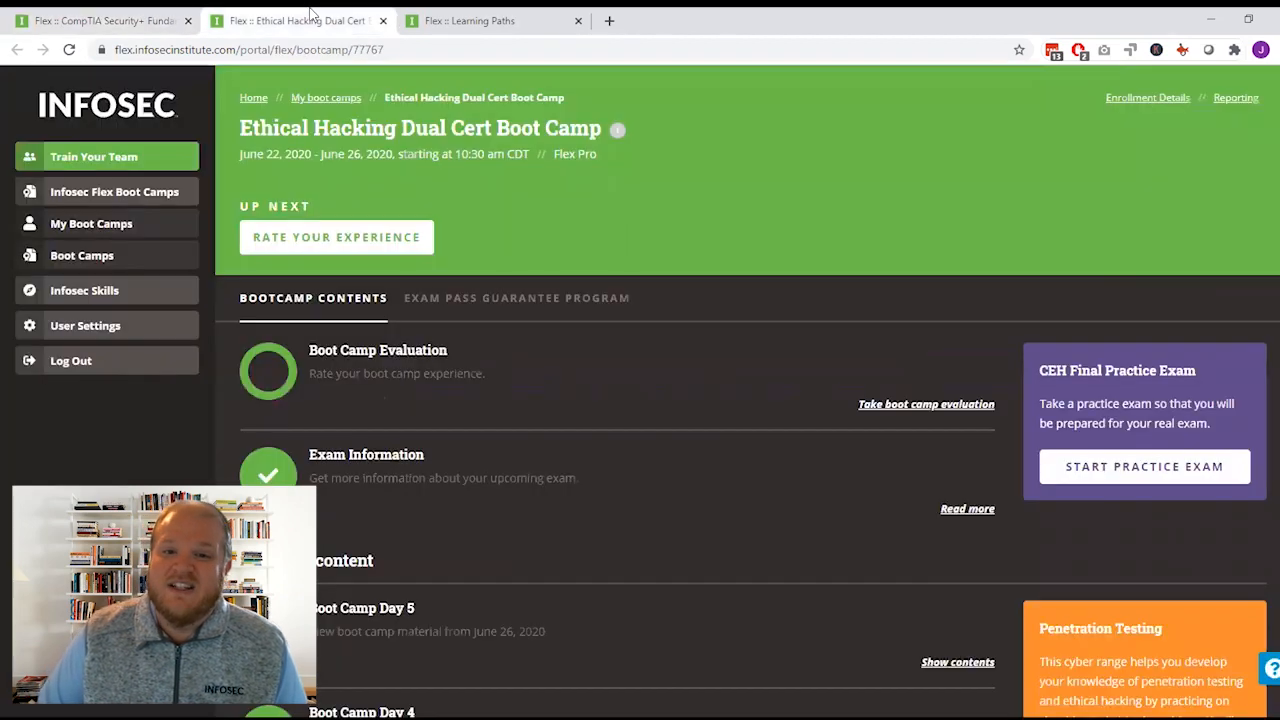
scroll(down, 3)
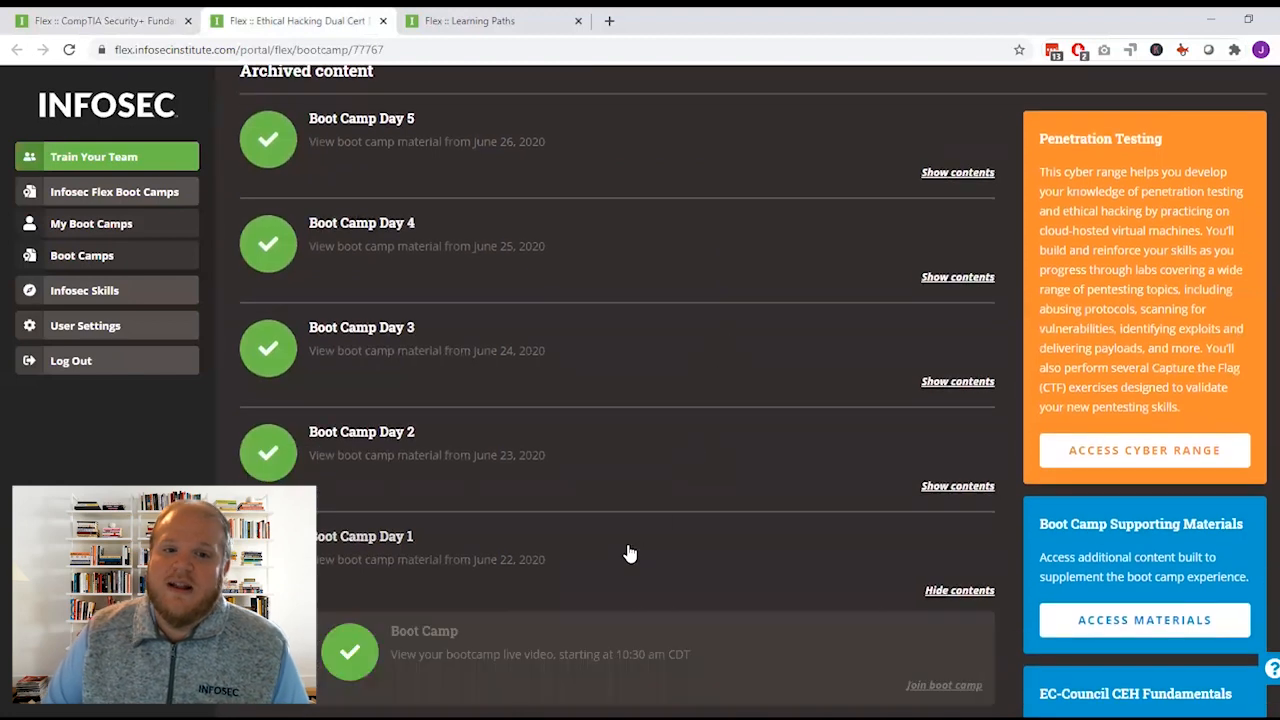
scroll(down, 3)
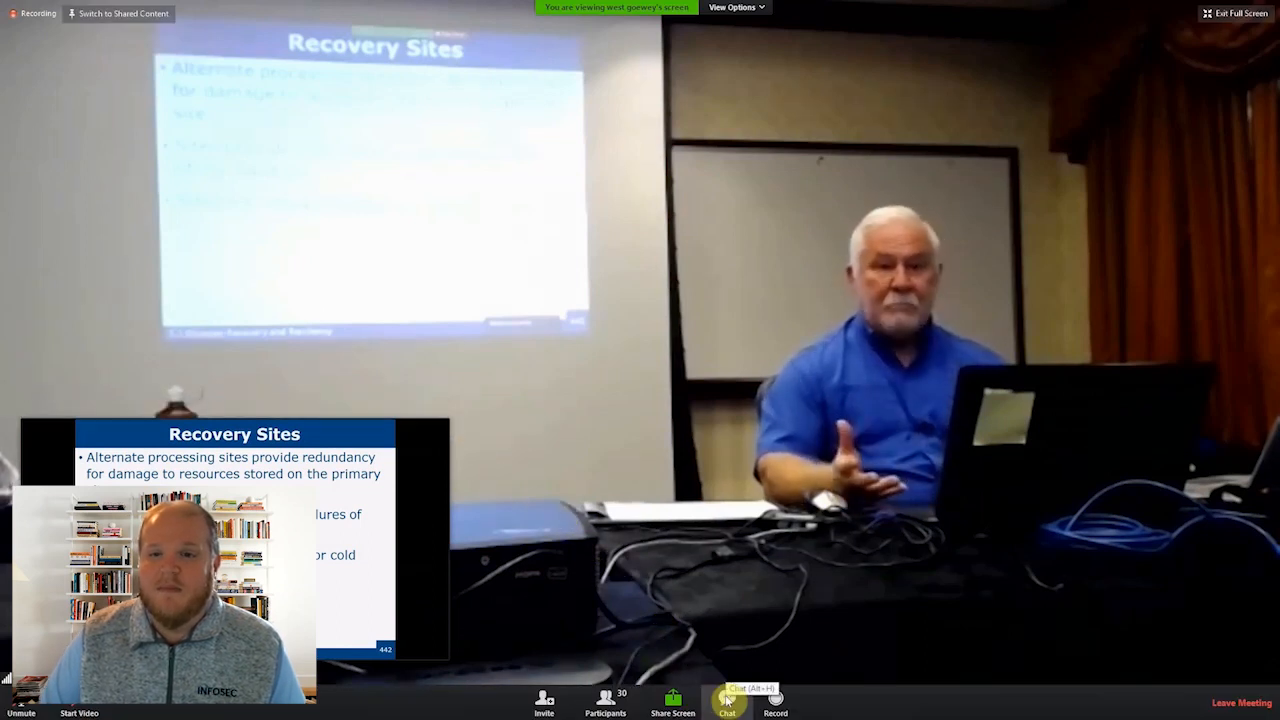
click(727, 700)
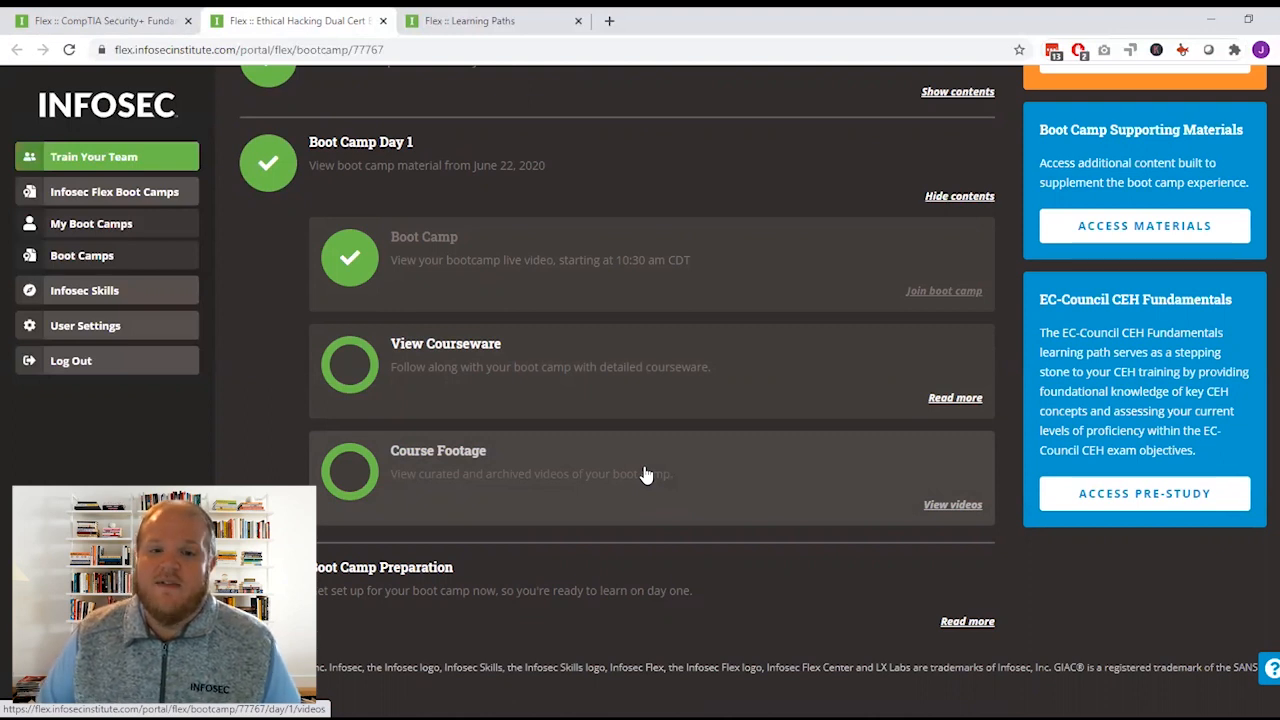
mouse_move(759, 377)
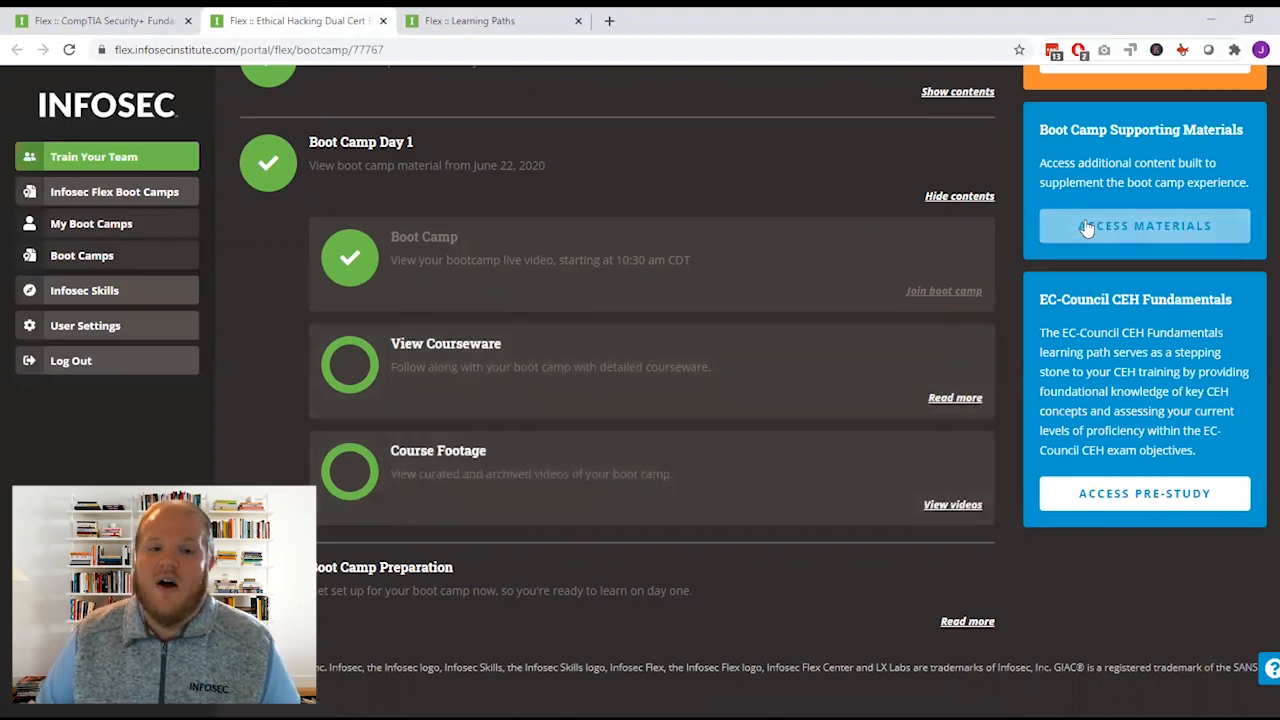
scroll(up, 3)
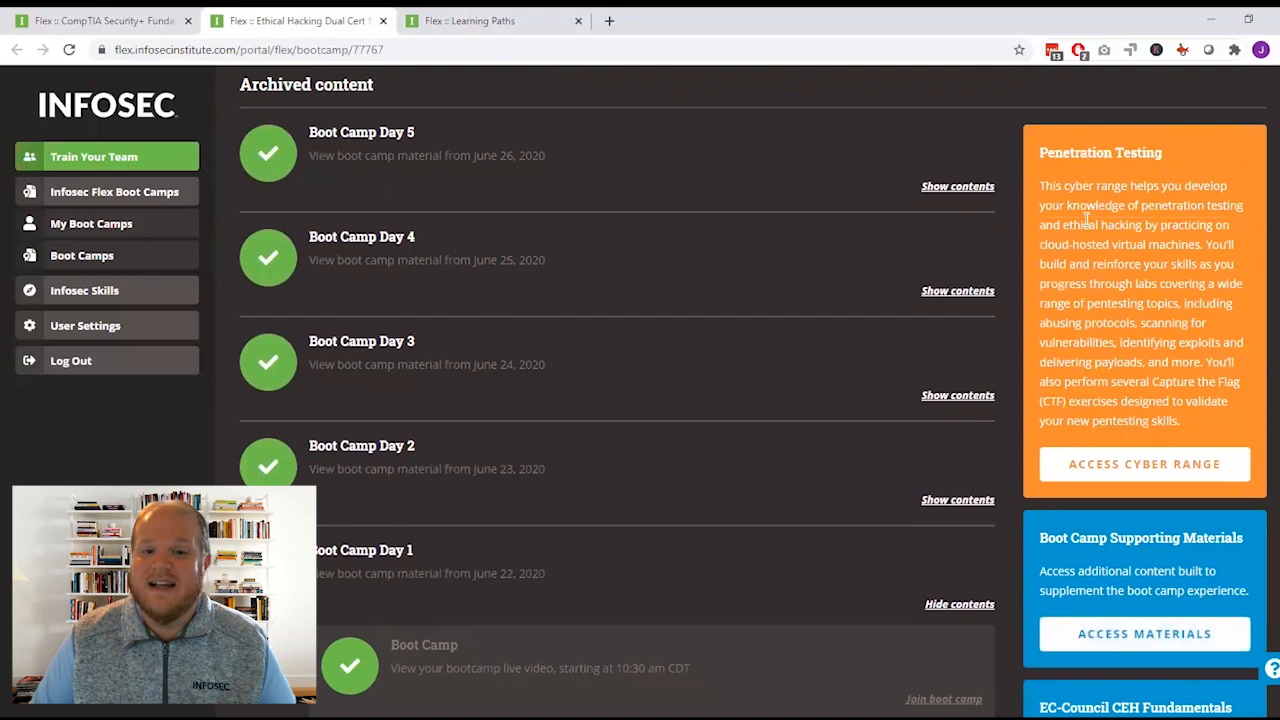
scroll(up, 3)
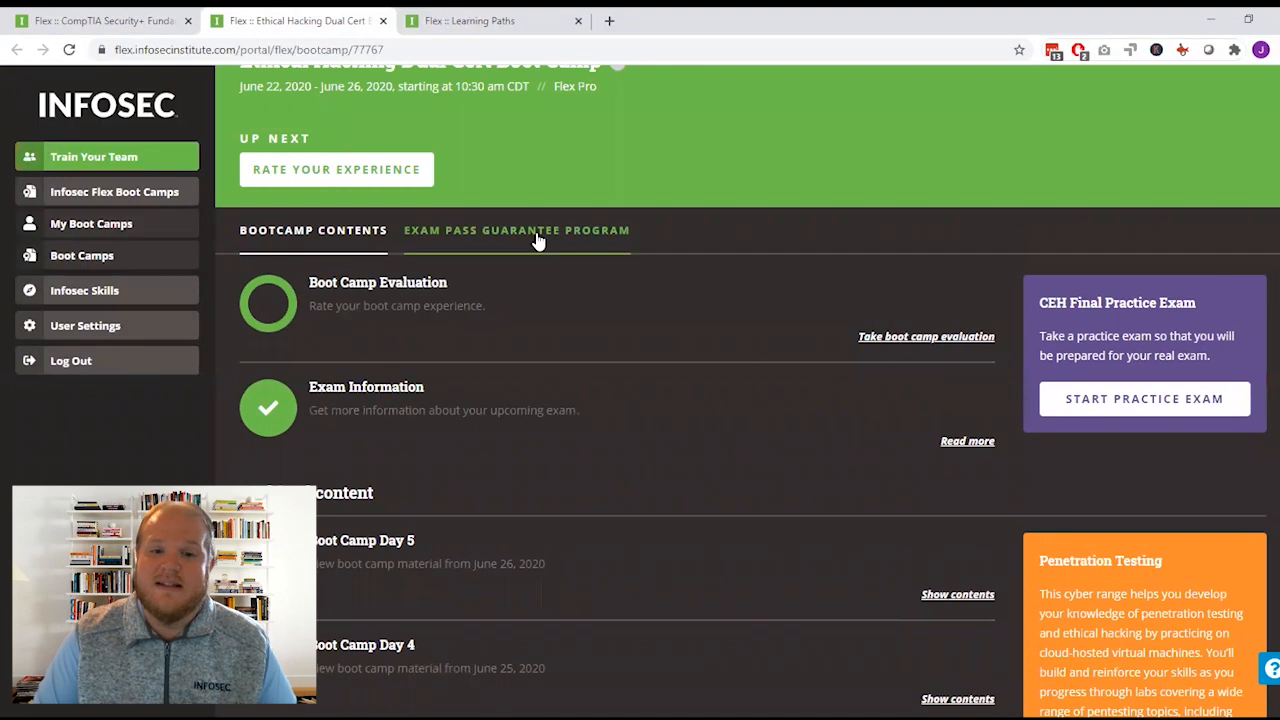
scroll(down, 3)
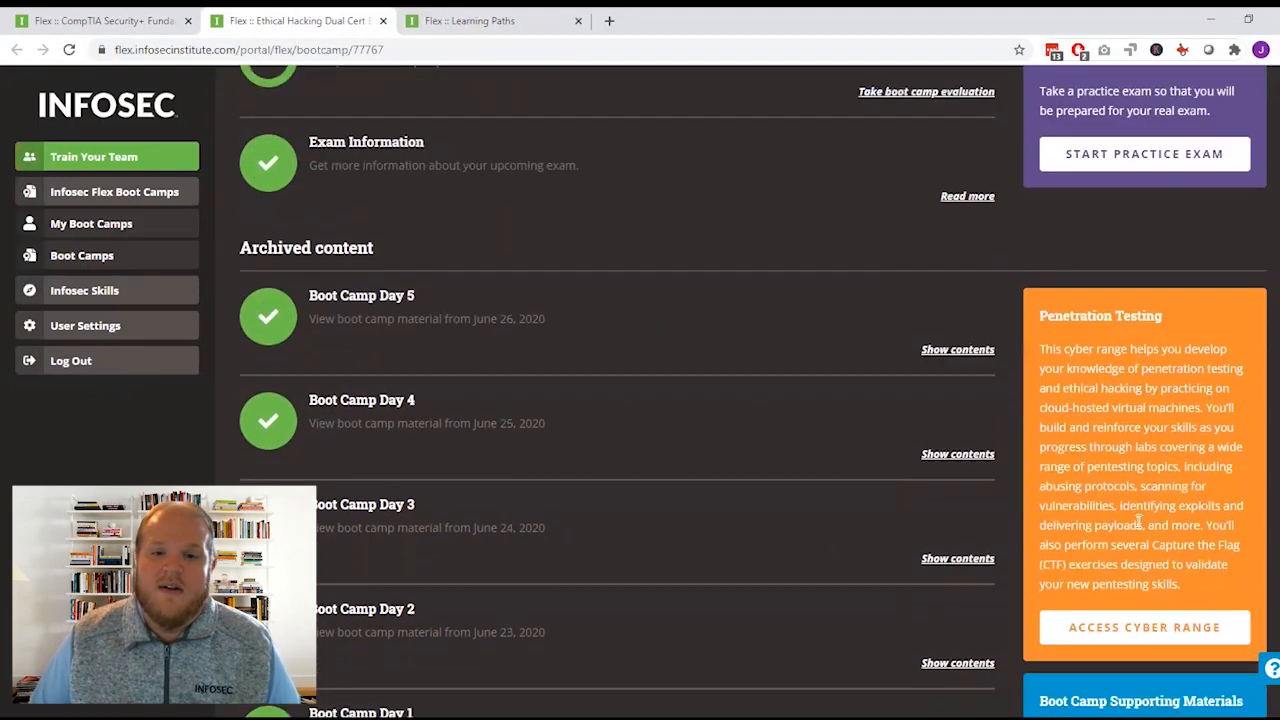
Step: Access the Penetration Testing cyber range and browse its lab catalog
click(1144, 627)
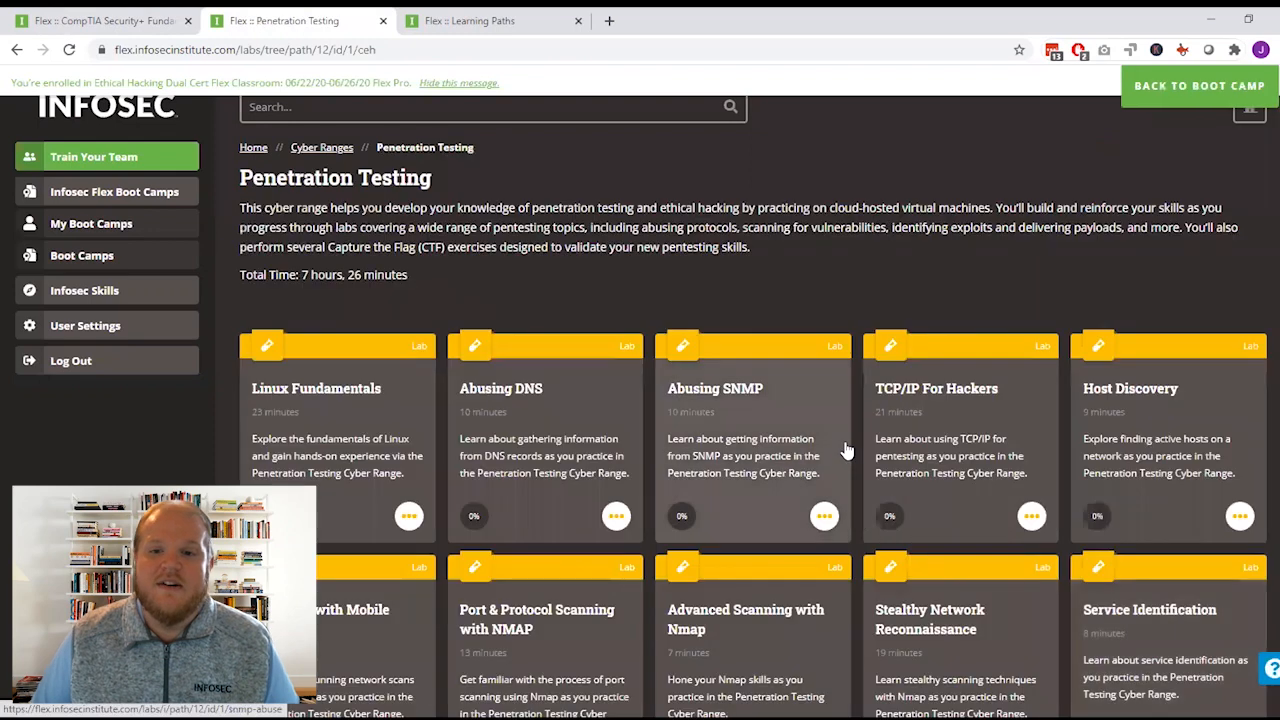
scroll(down, 3)
text(sudo)
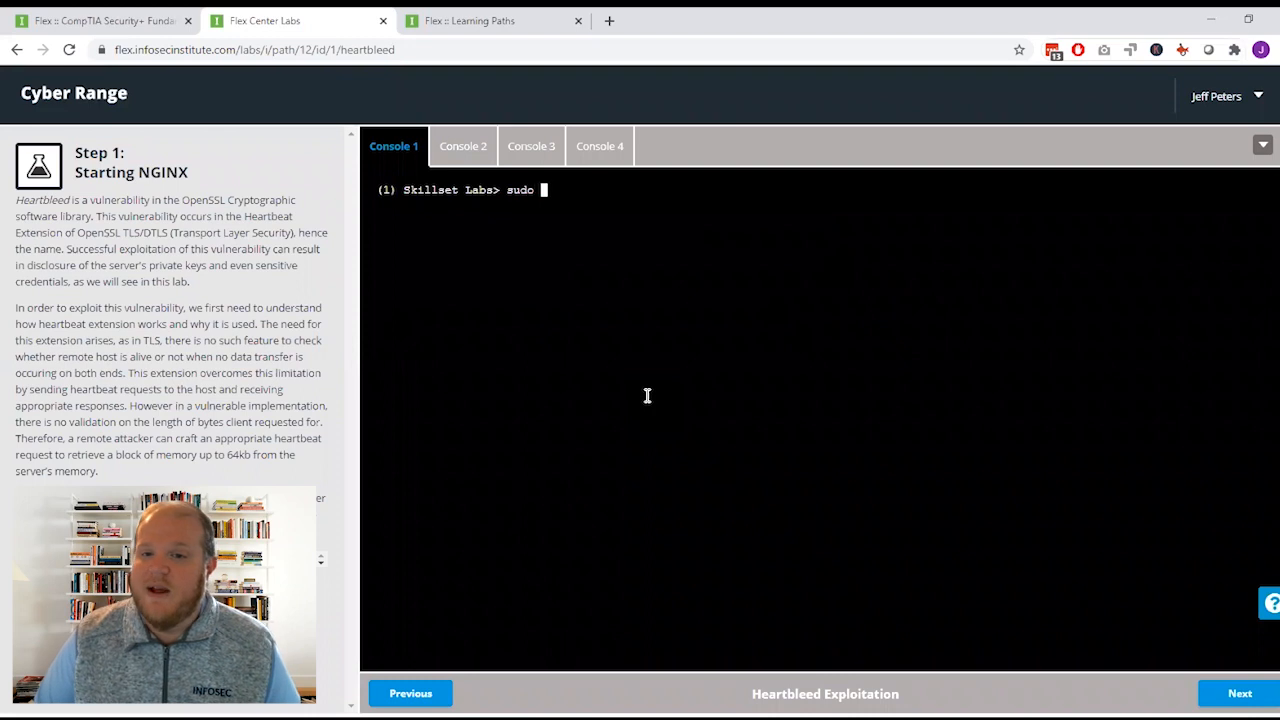
Step: Run the sudo /usr/local/nginx/sbin/nginx start command in Console 1 to complete Step 1
text(/usr/local/ngin)
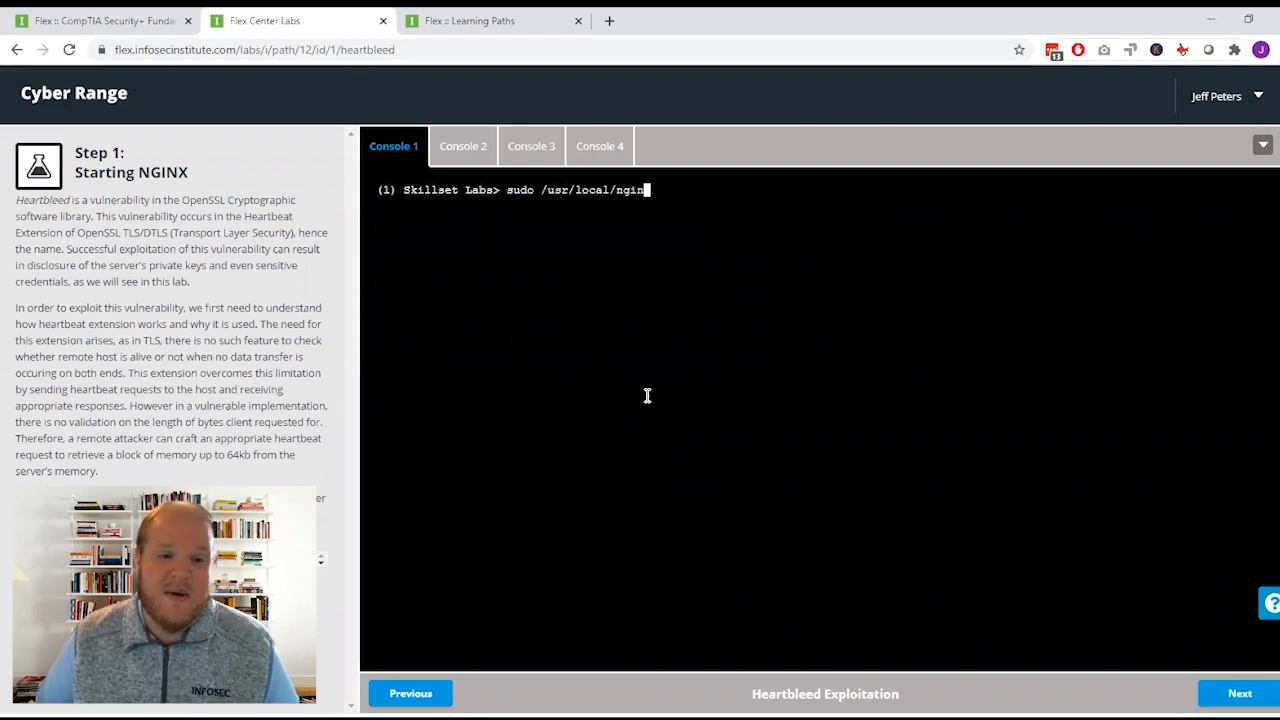
text(x/sbin/nginx)
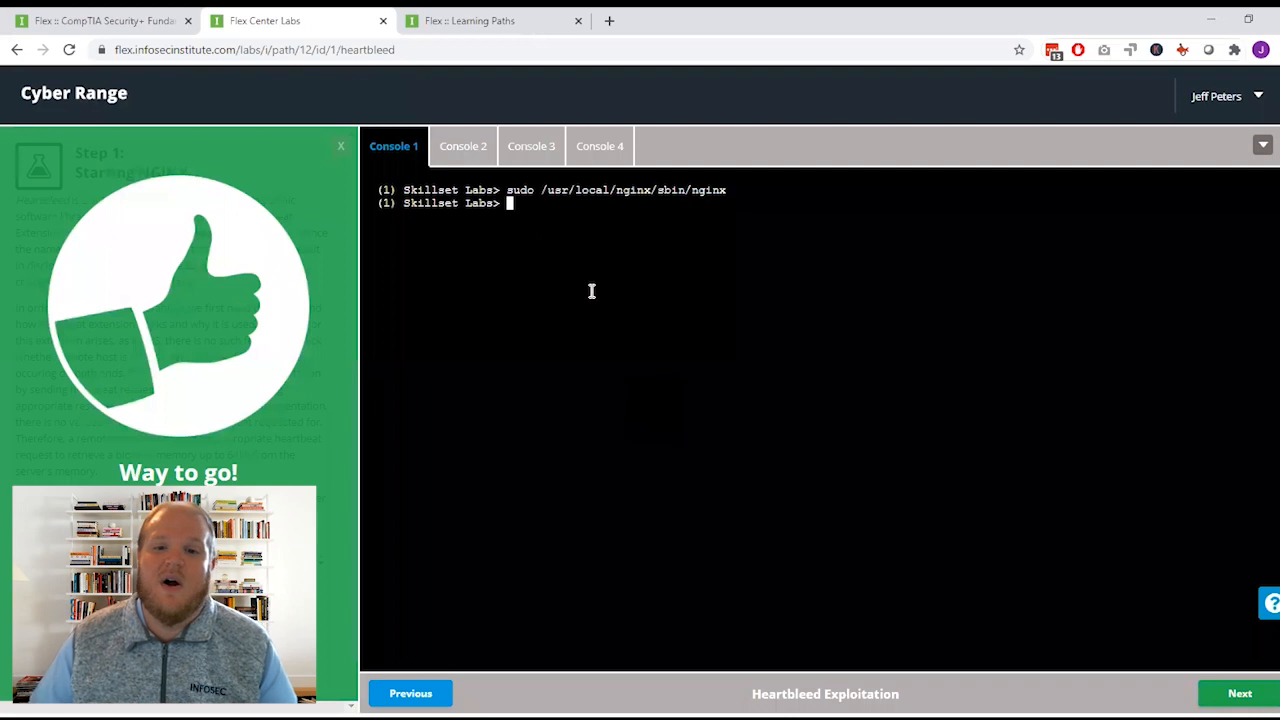
Step: Browse the Learning Paths catalog
click(469, 20)
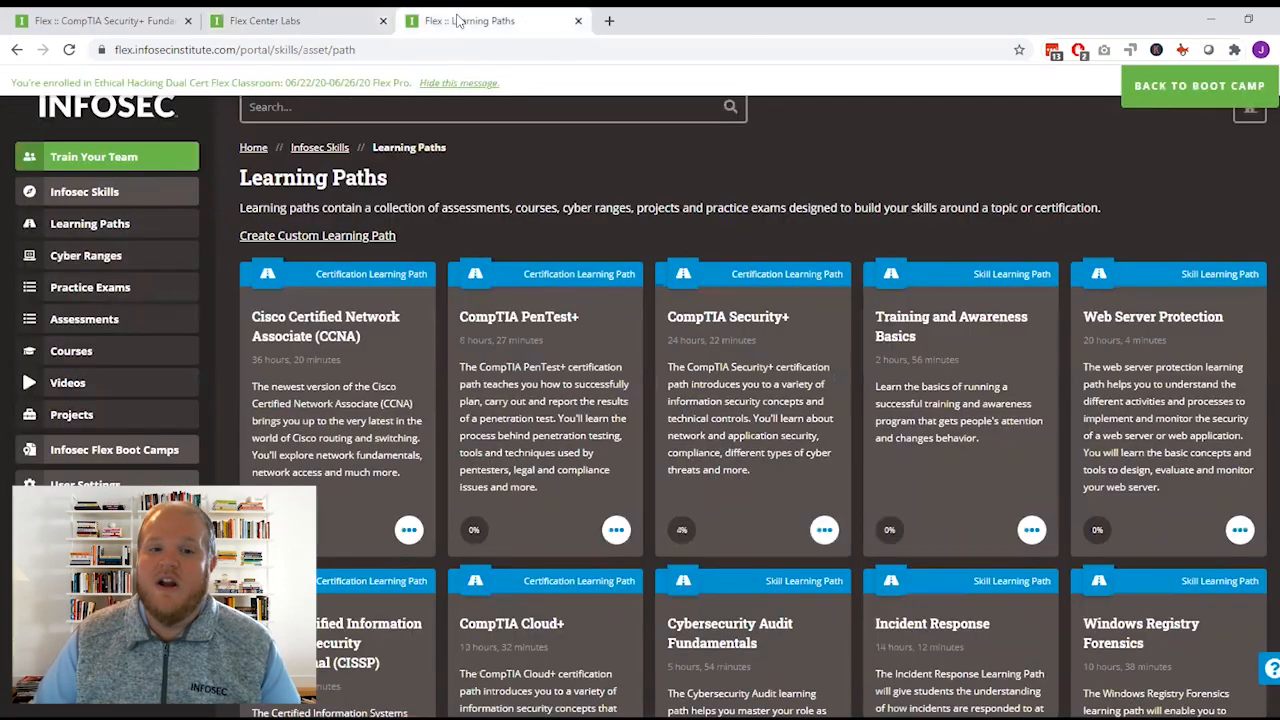
scroll(down, 3)
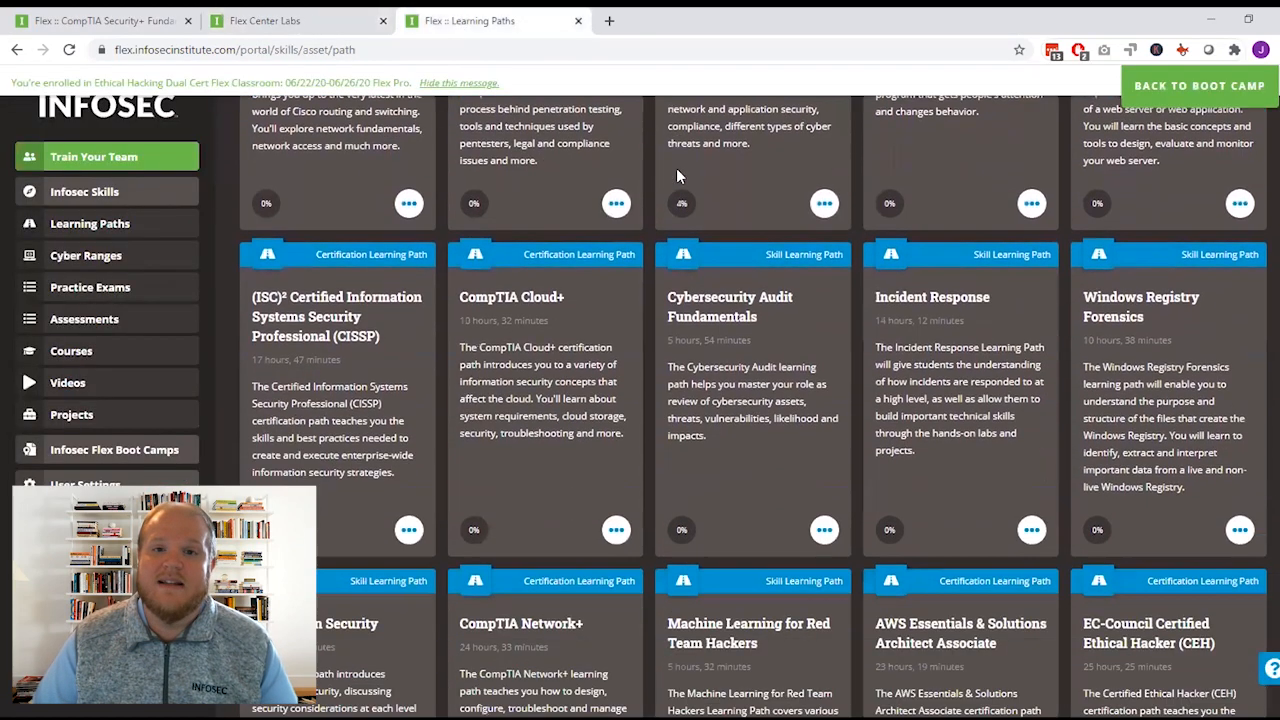
scroll(down, 3)
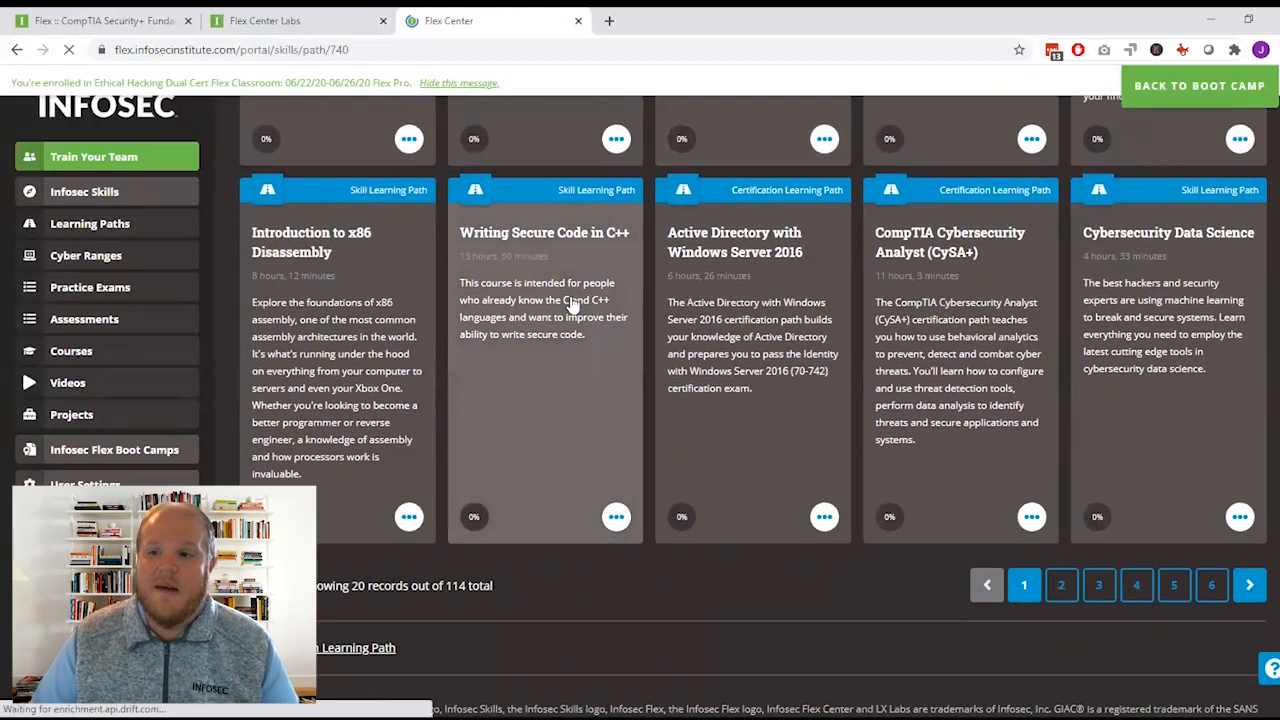
Step: Review the Writing Secure Code in C++ path's courses and labs down to the completion certificate
click(544, 242)
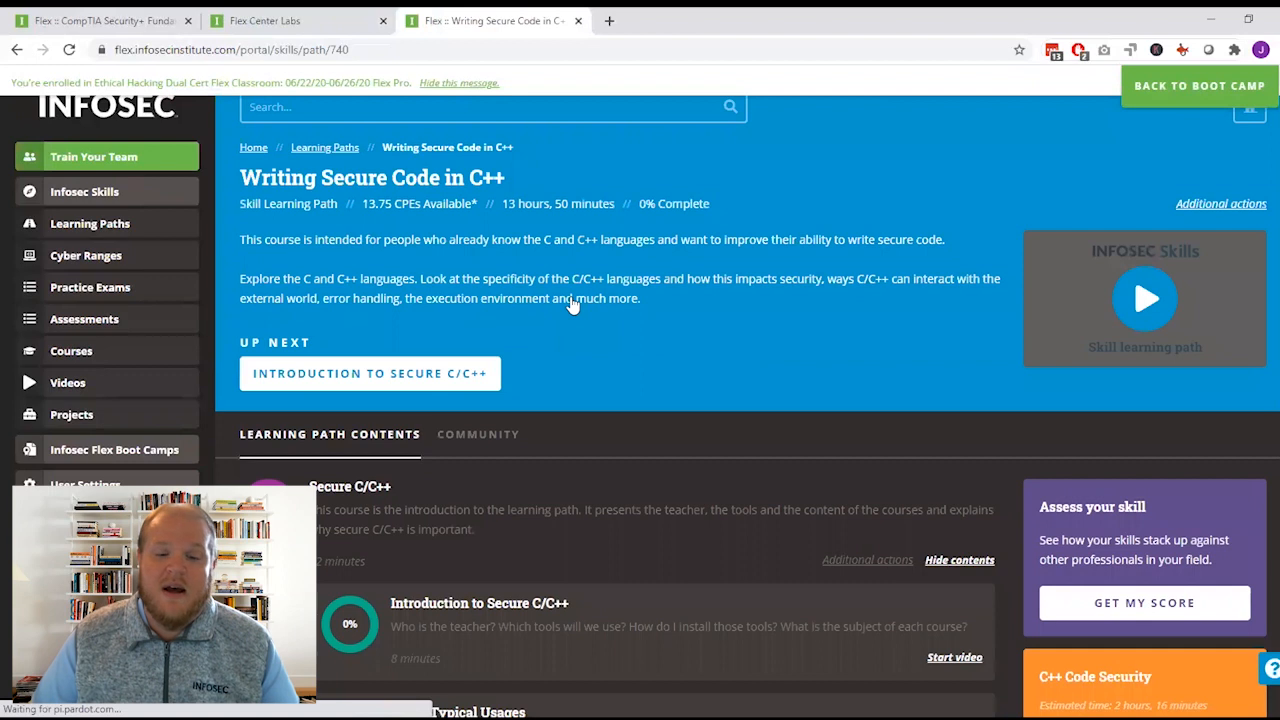
scroll(down, 3)
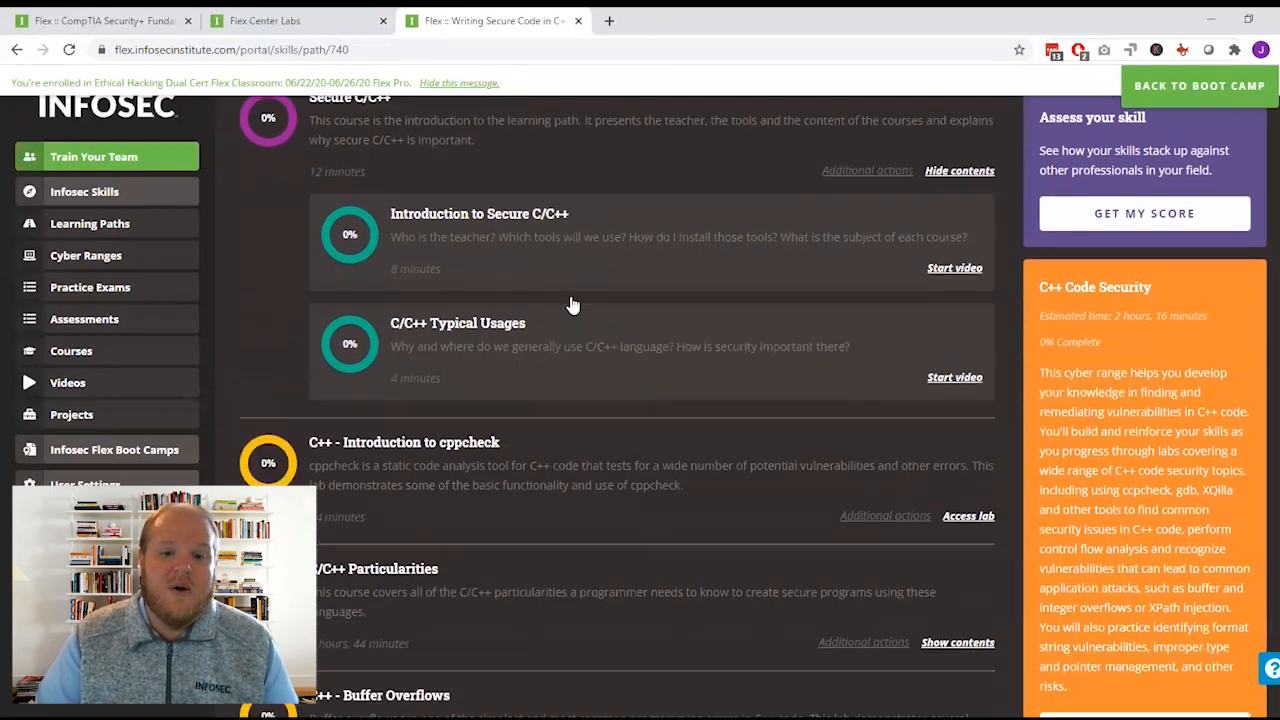
scroll(down, 3)
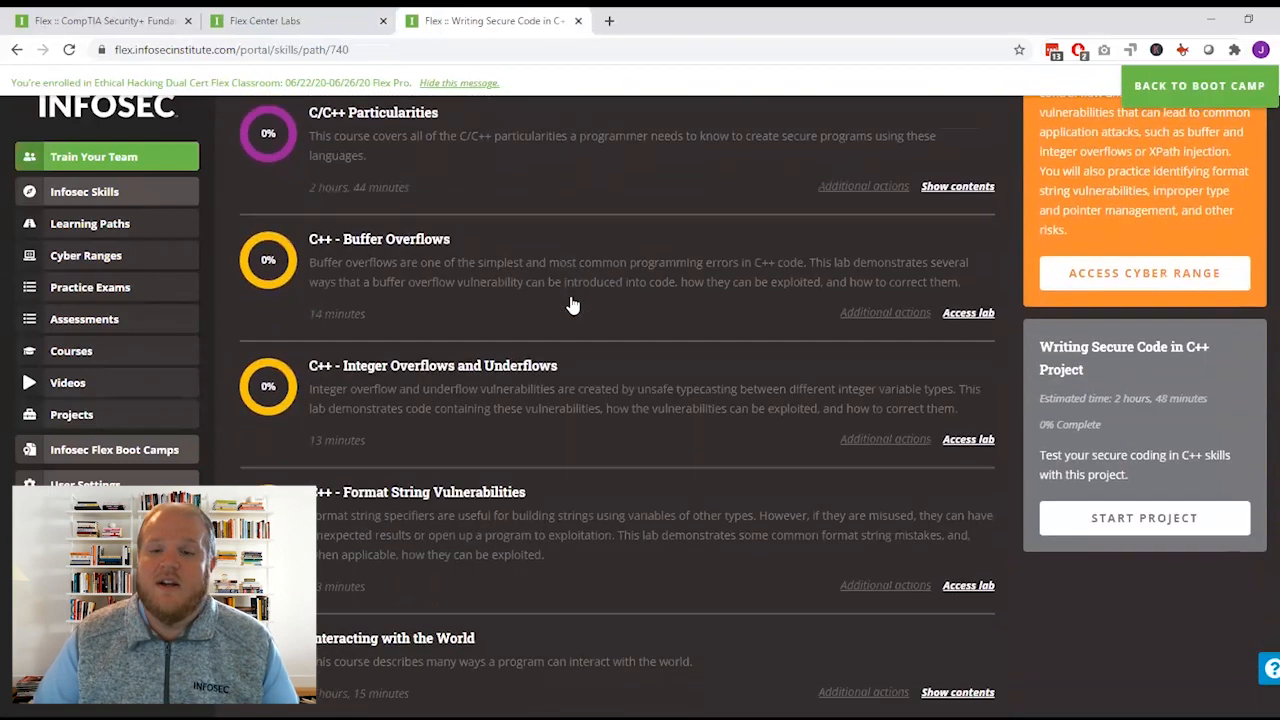
scroll(down, 3)
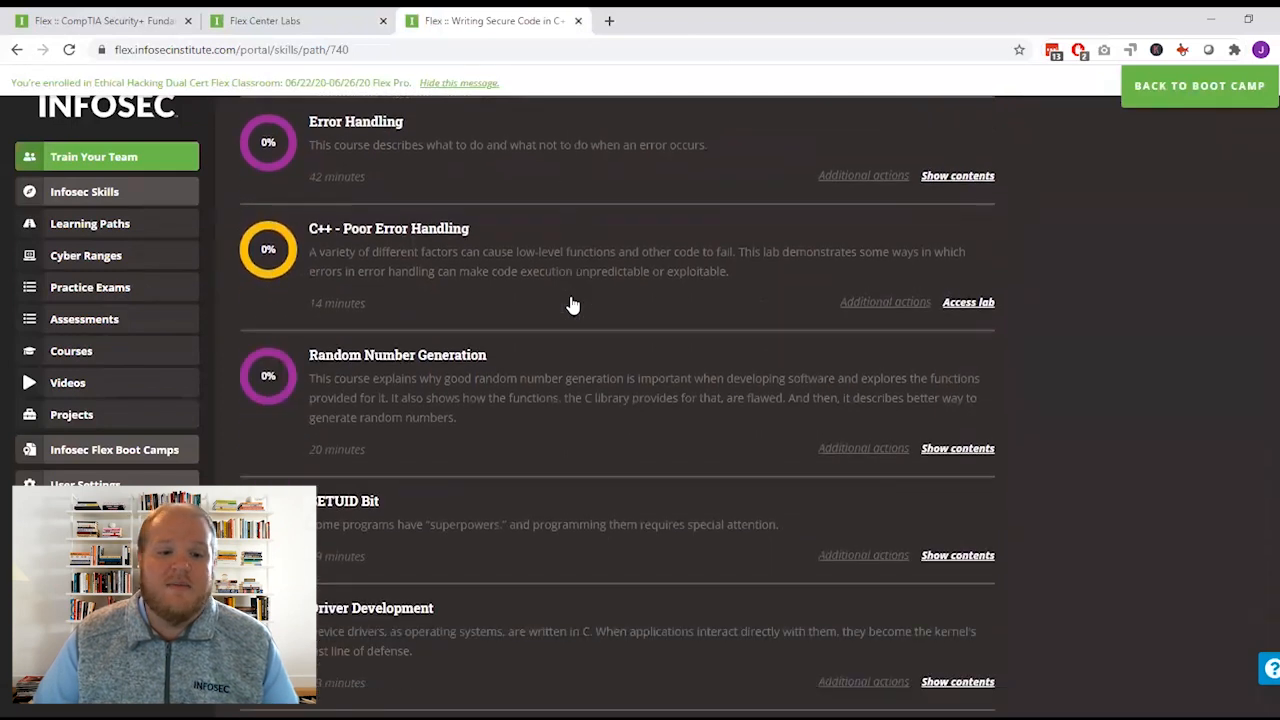
scroll(down, 3)
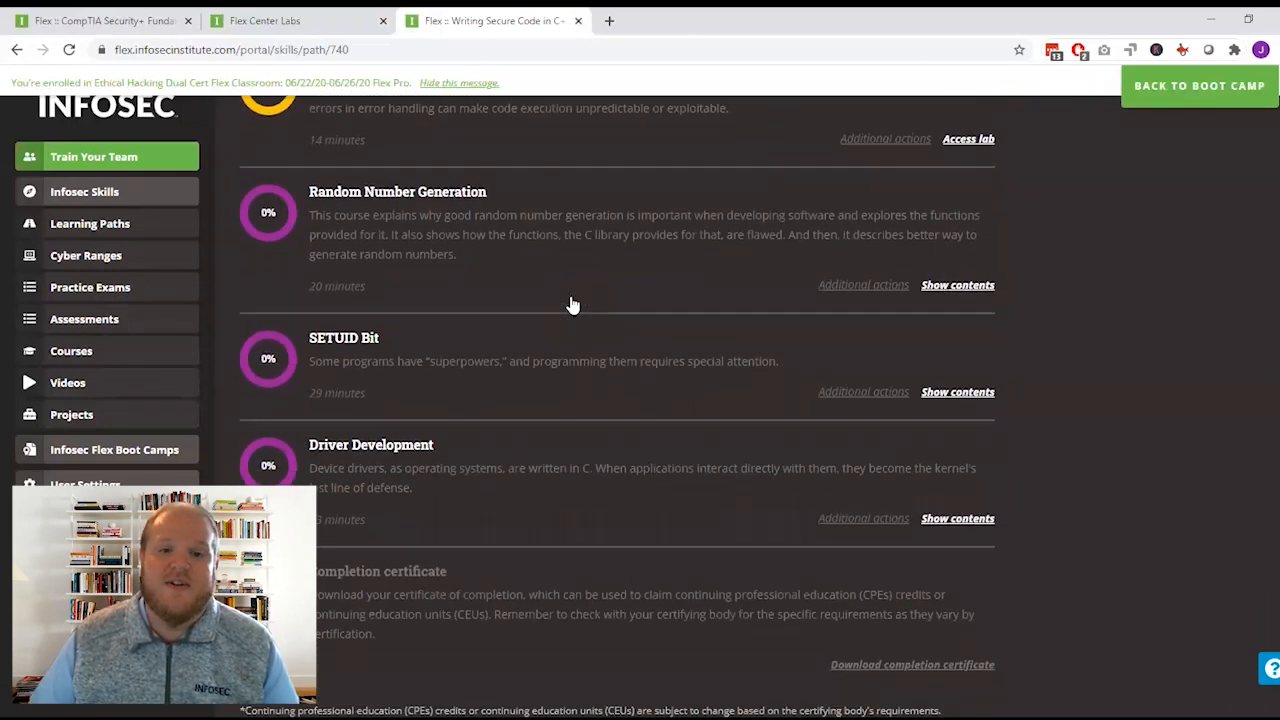